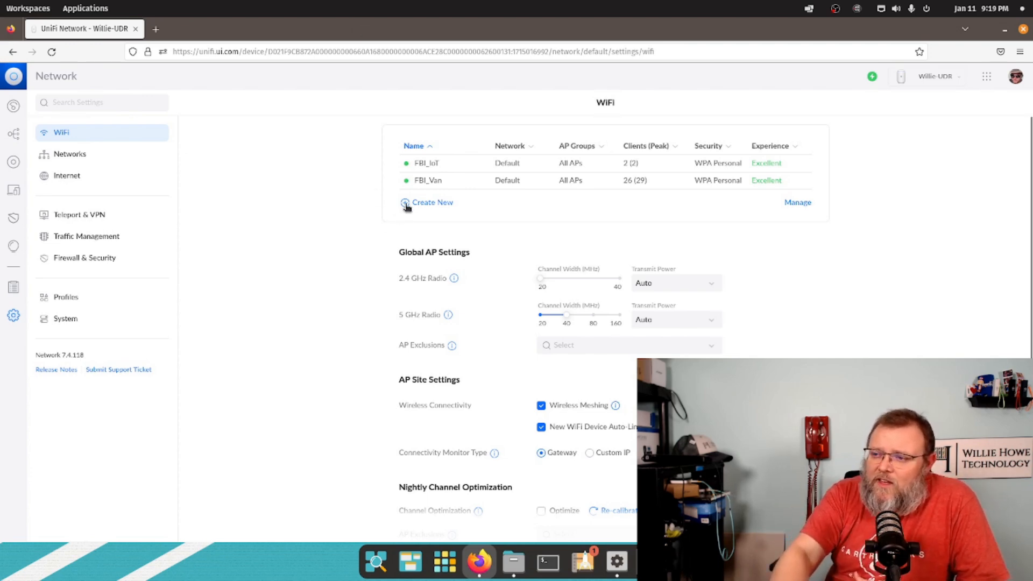
Step: Create a new WiFi network named FBI_Test and move to its password field
{"action": "left_click", "coordinate": [432, 202]}
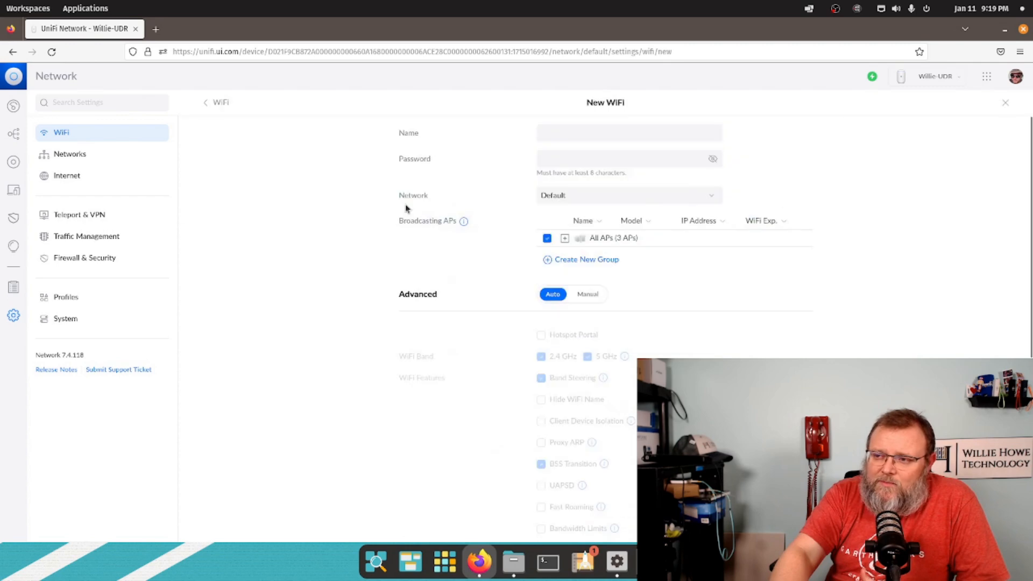
{"action": "left_click", "coordinate": [628, 132]}
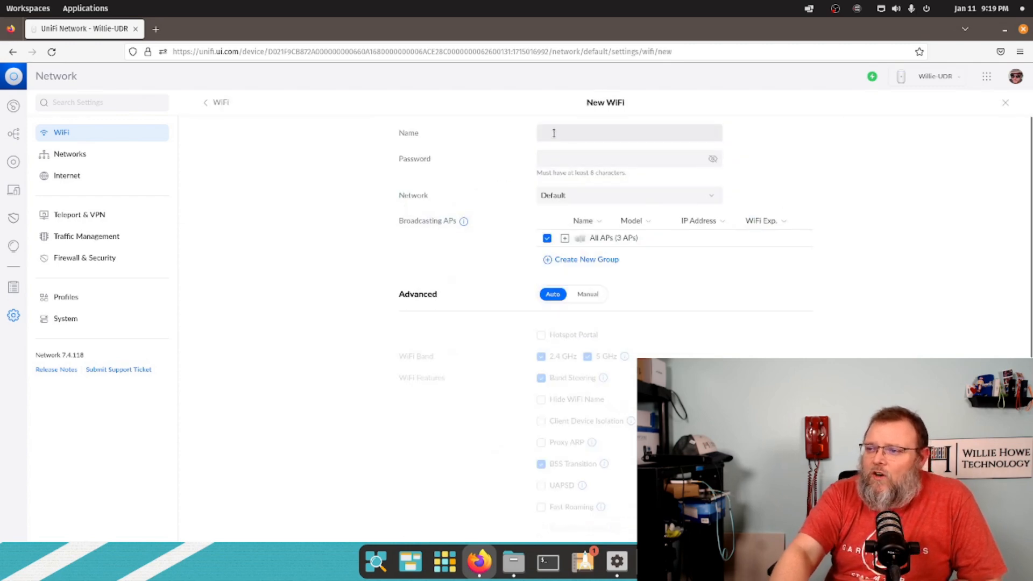
{"action": "left_click", "coordinate": [629, 132]}
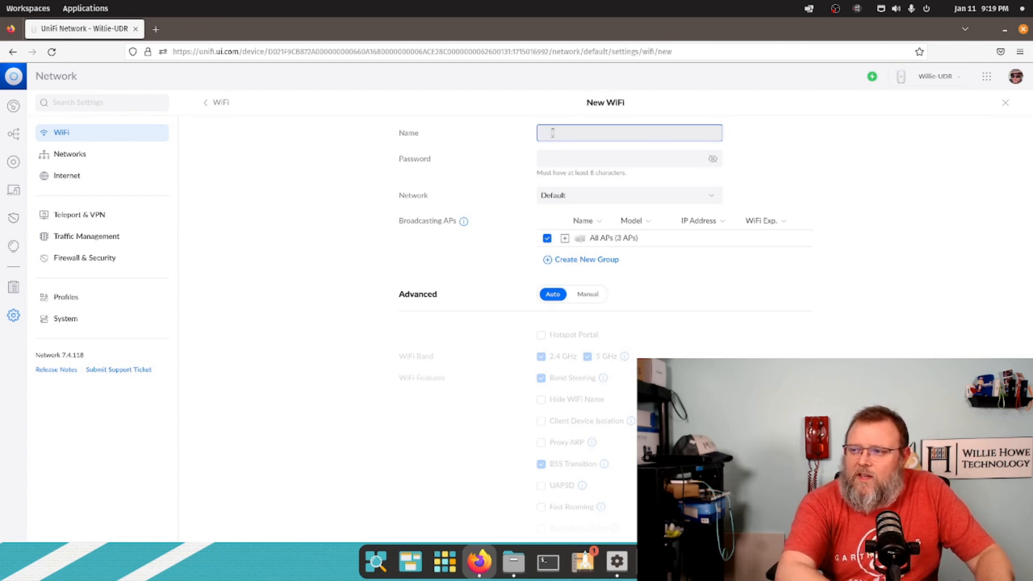
{"action": "type", "text": "FBI"}
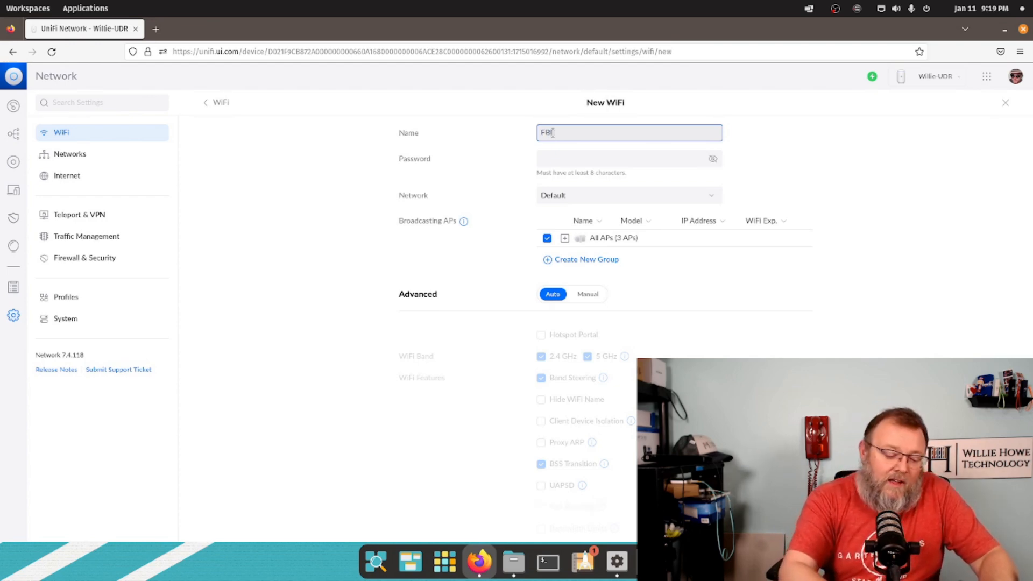
{"action": "type", "text": "_Test"}
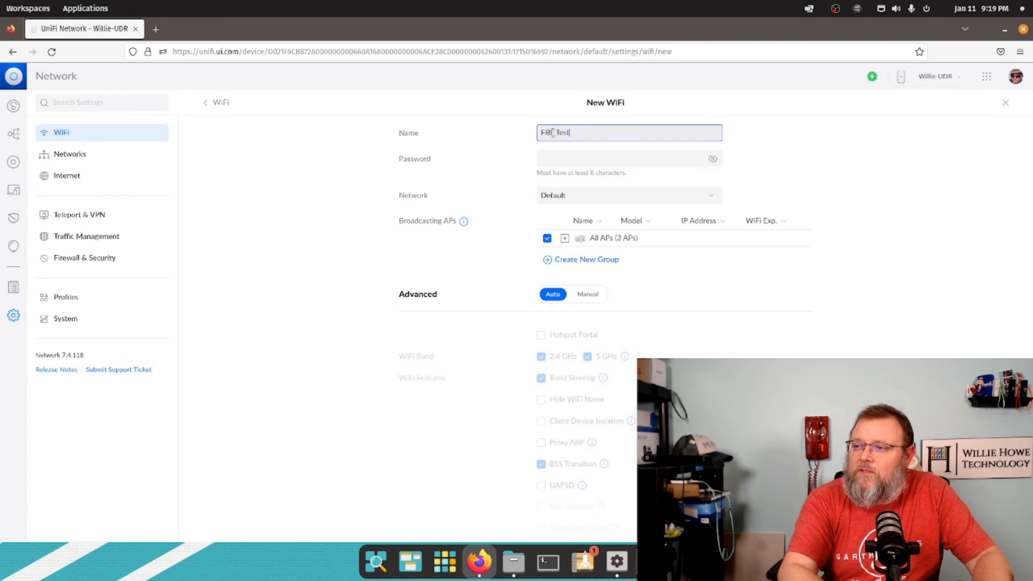
{"action": "left_click", "coordinate": [626, 158]}
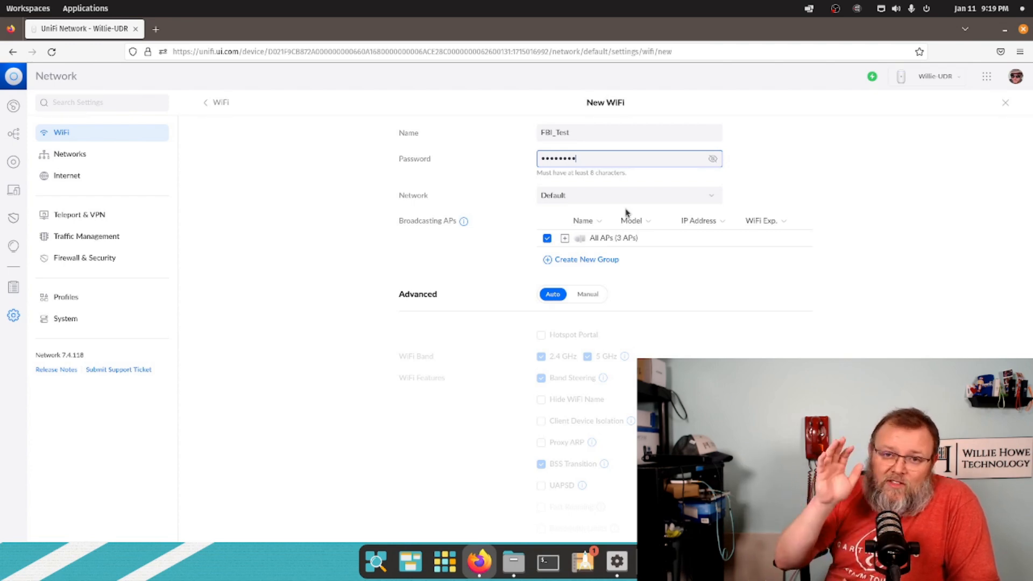
{"action": "mouse_move", "coordinate": [590, 245]}
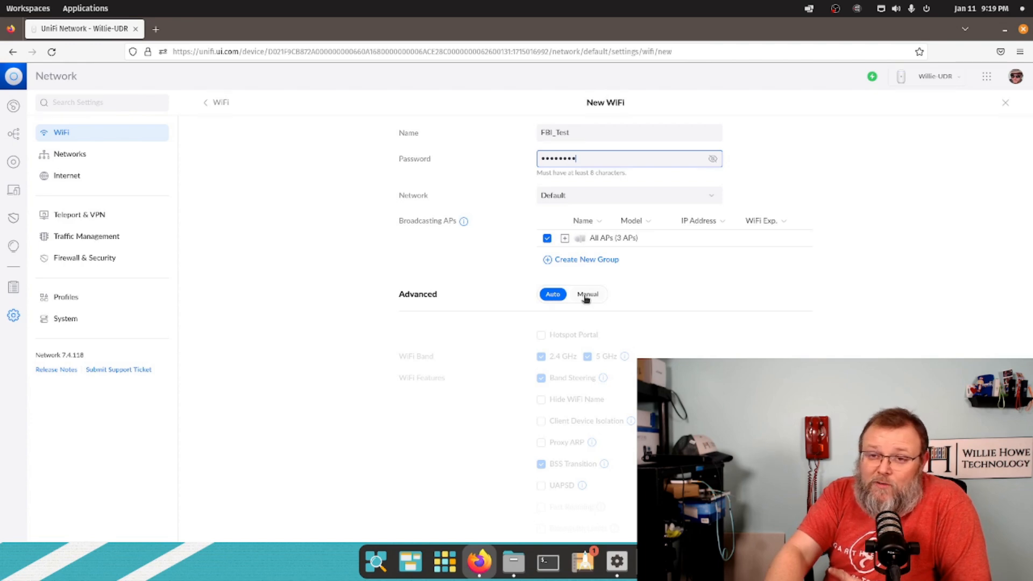
Step: Append _IoT to the network name, making it FBI_Test_IoT
{"action": "left_click", "coordinate": [629, 133]}
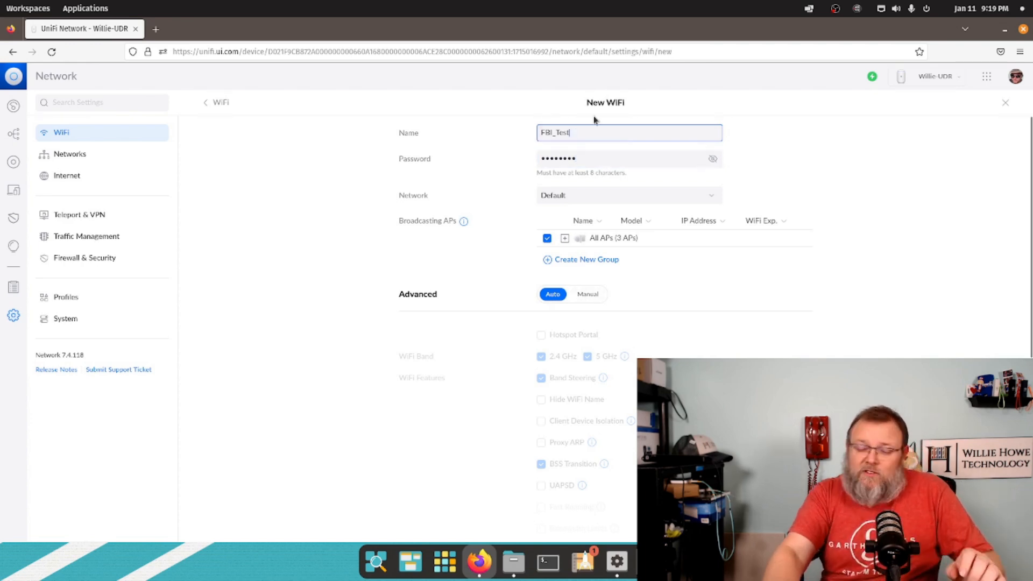
{"action": "type", "text": "_l"}
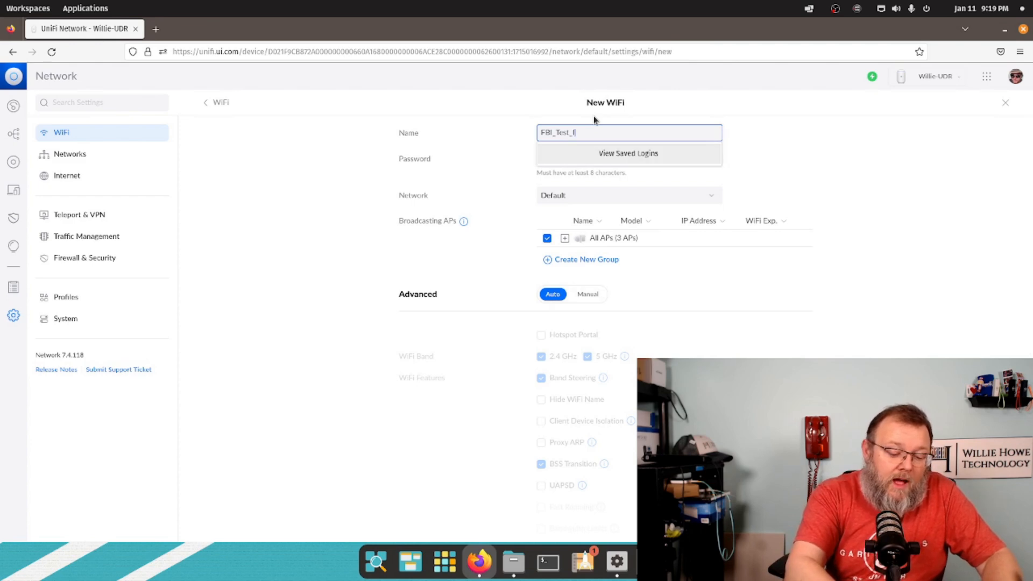
{"action": "type", "text": "oT"}
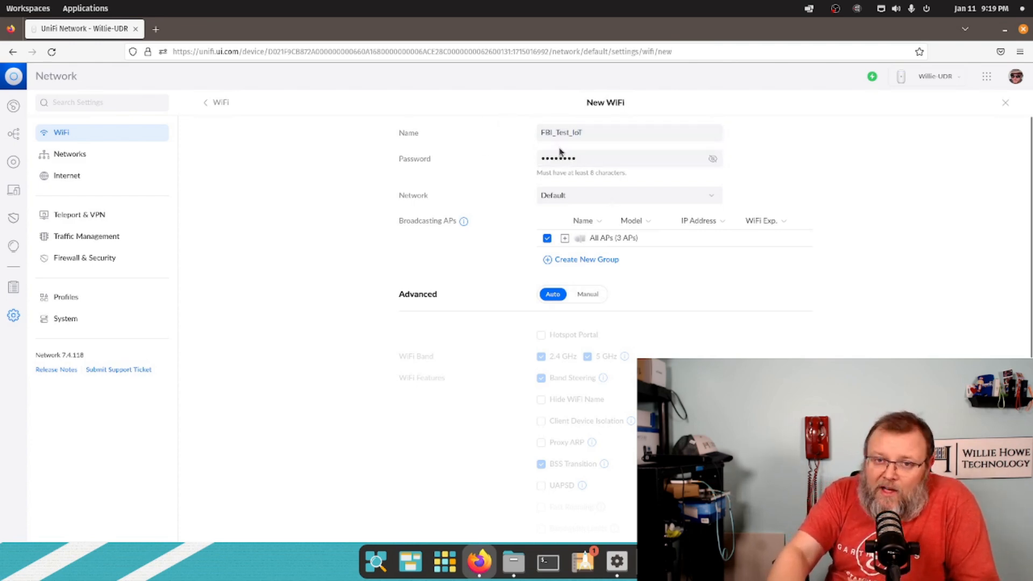
{"action": "mouse_move", "coordinate": [579, 304]}
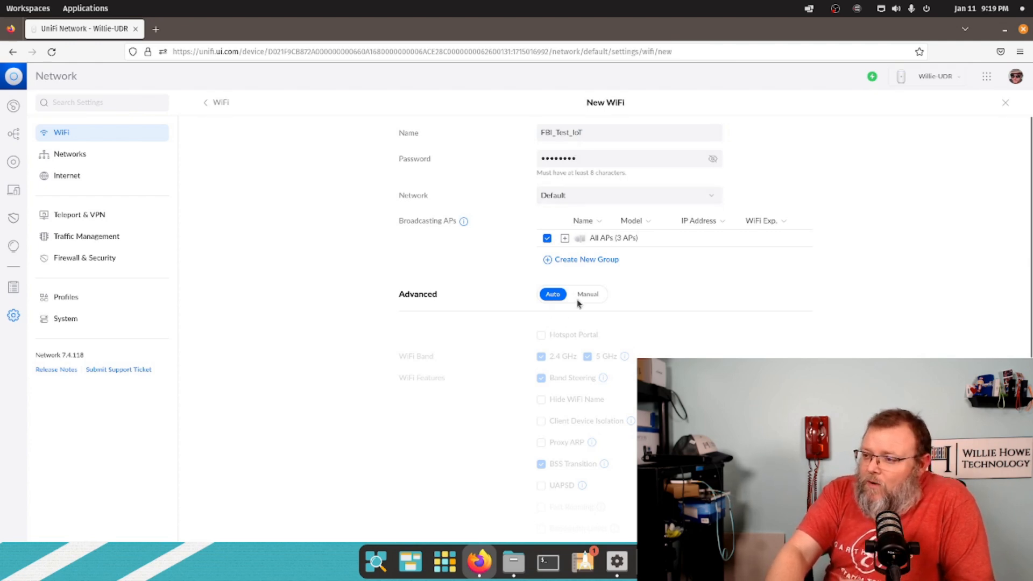
Step: Switch advanced options to Manual and uncheck the 5 GHz band, leaving 2.4 GHz
{"action": "left_click", "coordinate": [587, 294]}
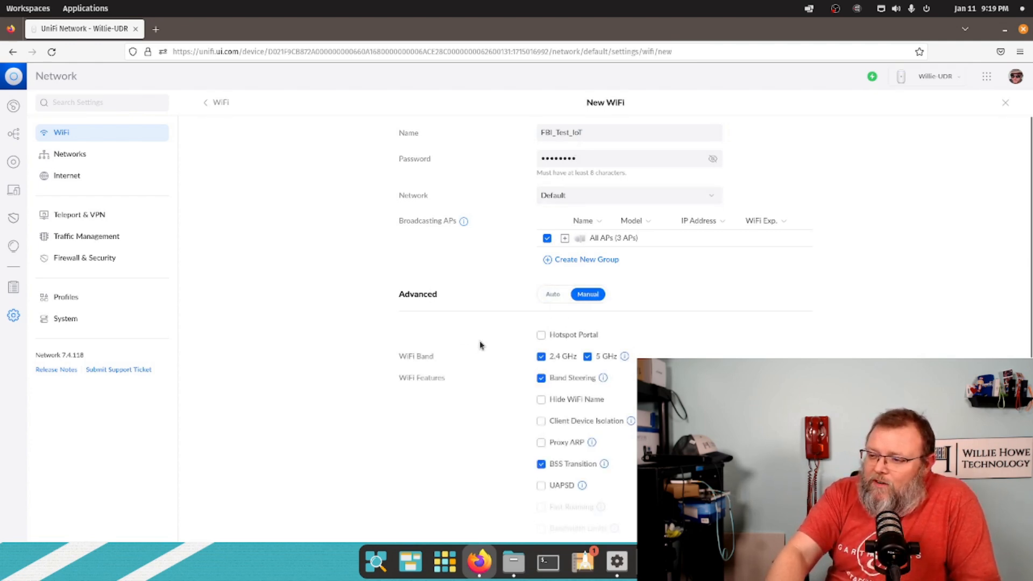
{"action": "scroll", "scroll_direction": "down", "scroll_amount": 3}
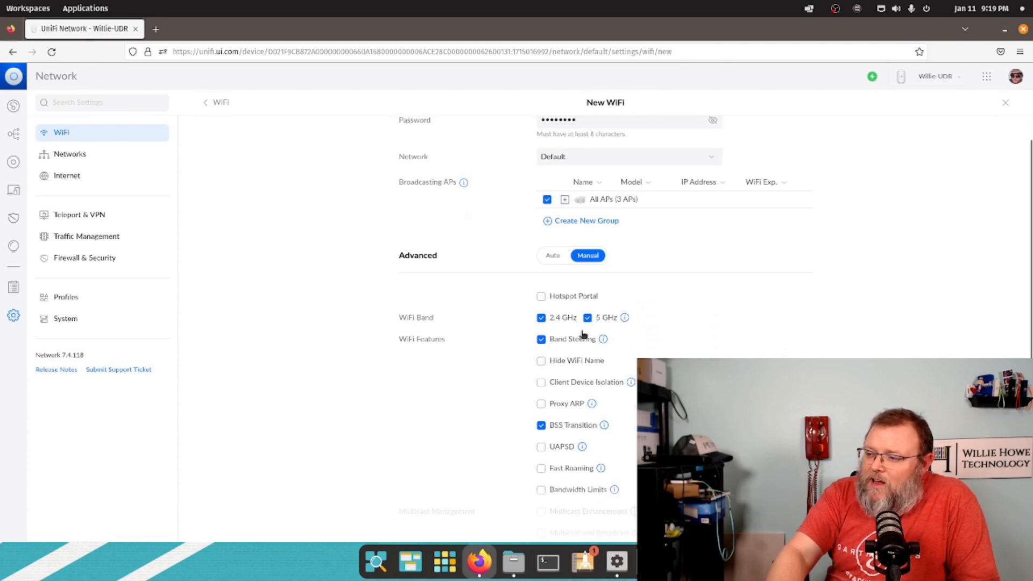
{"action": "left_click", "coordinate": [587, 317]}
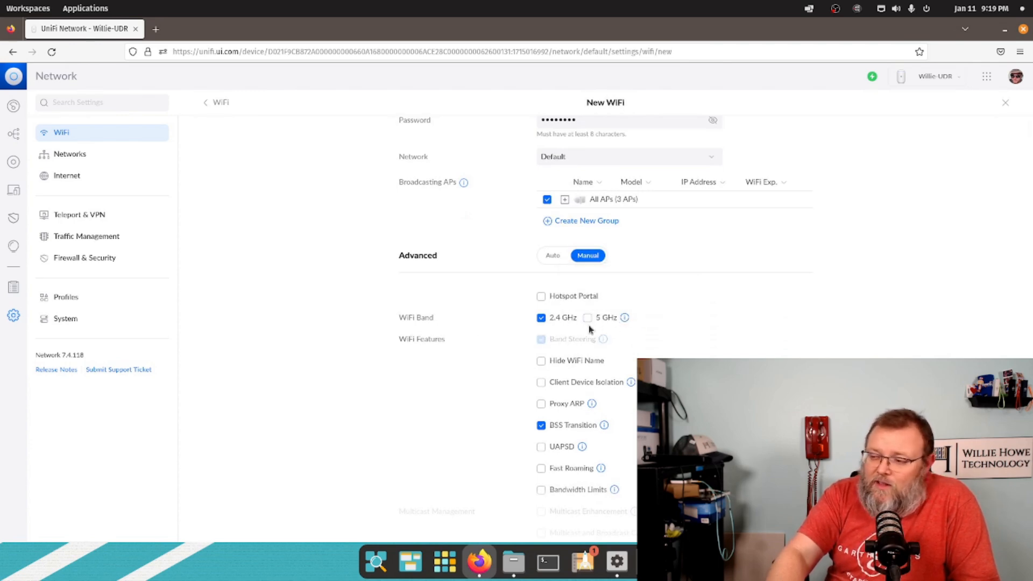
{"action": "mouse_move", "coordinate": [784, 325]}
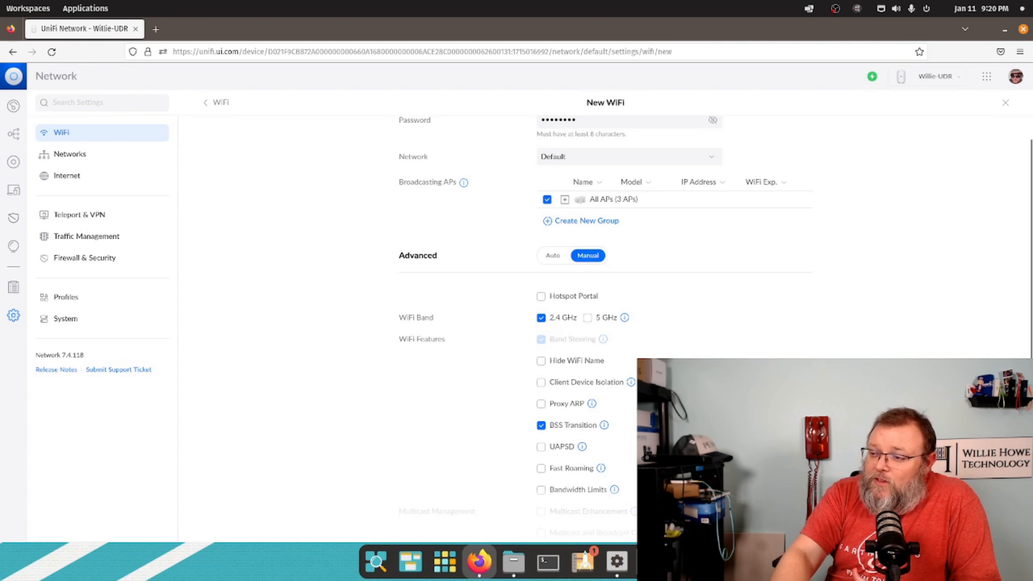
{"action": "scroll", "scroll_direction": "down", "scroll_amount": 3}
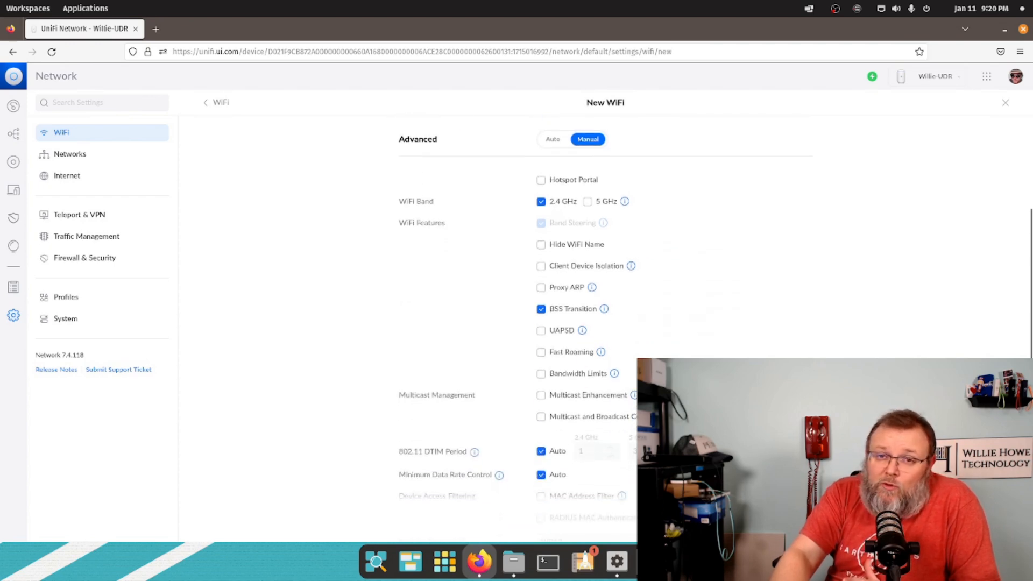
{"action": "scroll", "scroll_direction": "up", "scroll_amount": 3}
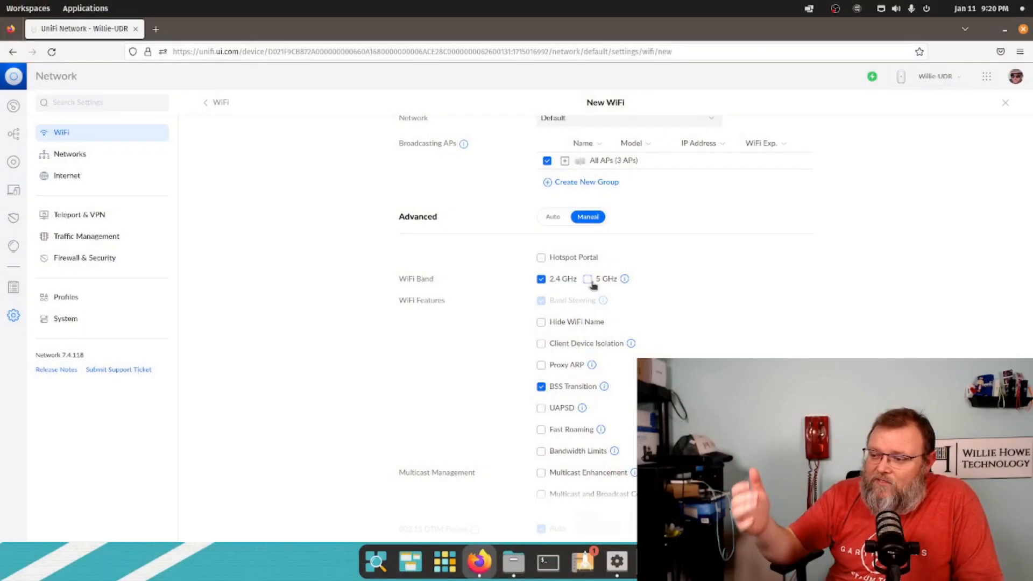
{"action": "mouse_move", "coordinate": [652, 352]}
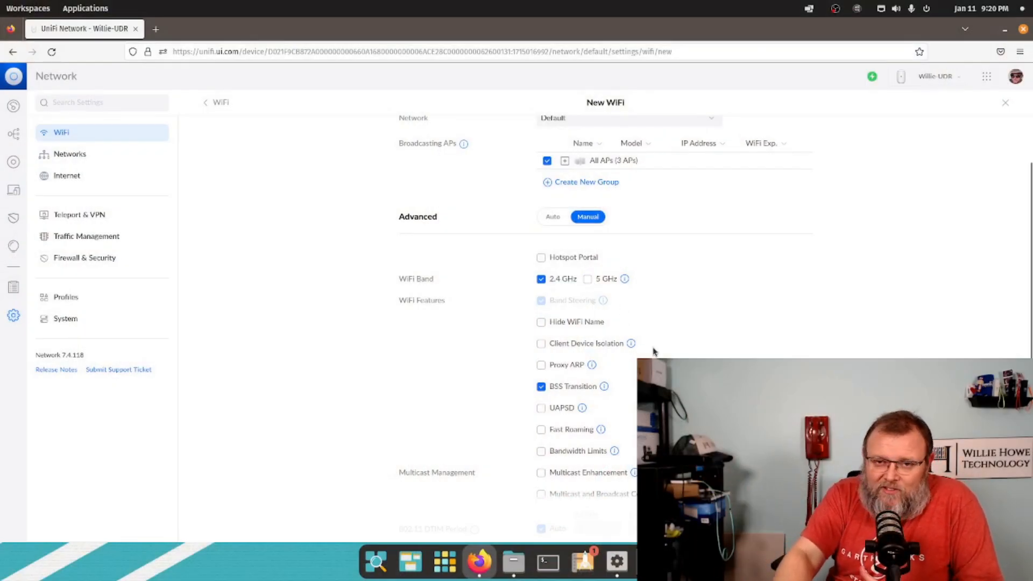
{"action": "scroll", "scroll_direction": "down", "scroll_amount": 3}
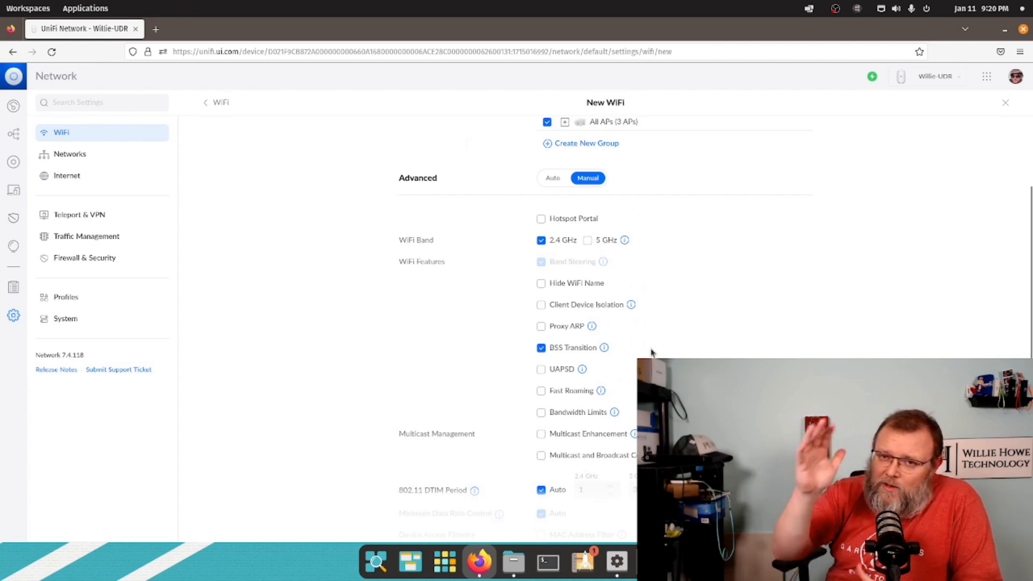
{"action": "scroll", "scroll_direction": "down", "scroll_amount": 3}
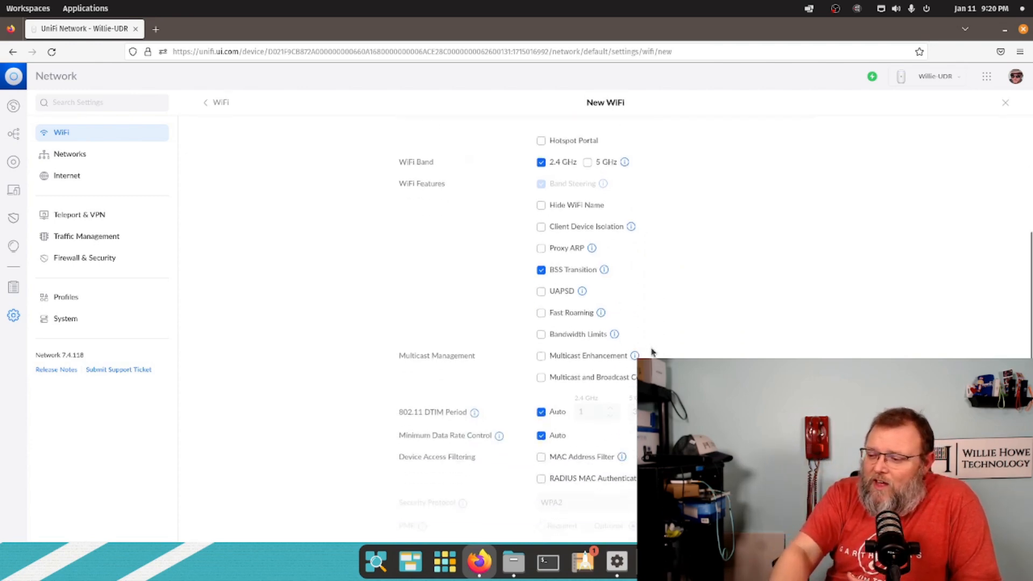
{"action": "scroll", "scroll_direction": "down", "scroll_amount": 3}
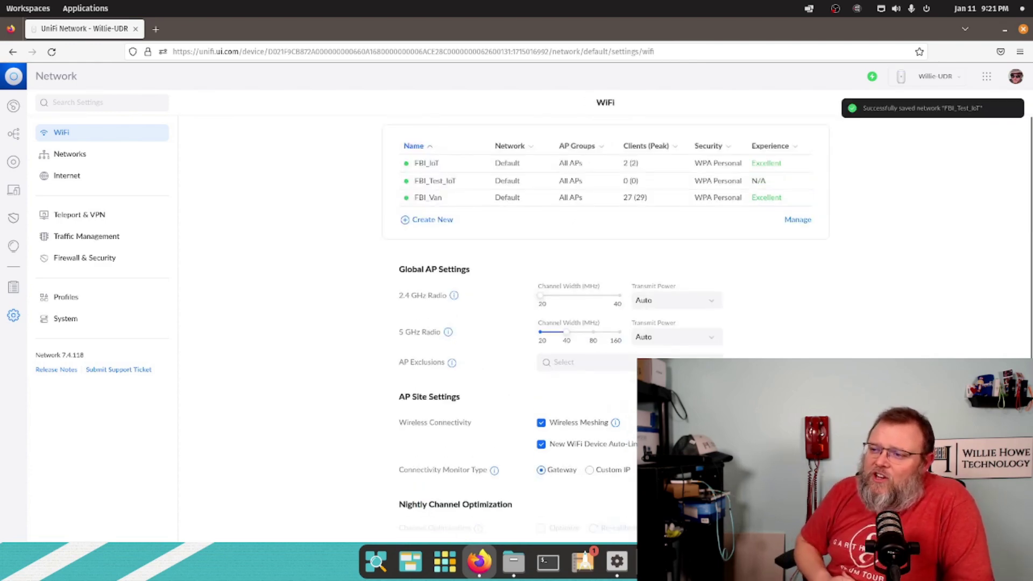
{"action": "mouse_move", "coordinate": [435, 181]}
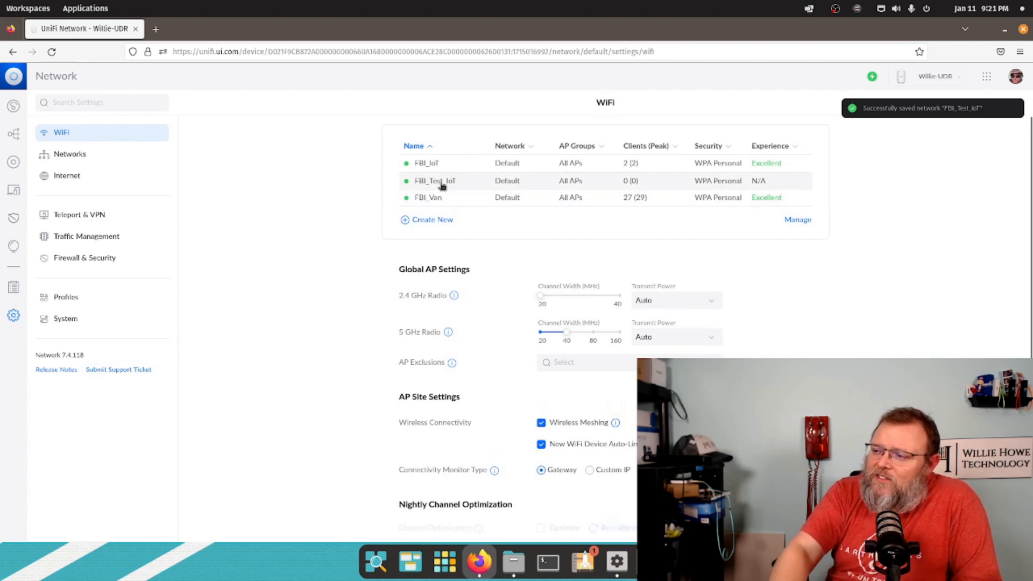
{"action": "mouse_move", "coordinate": [475, 187]}
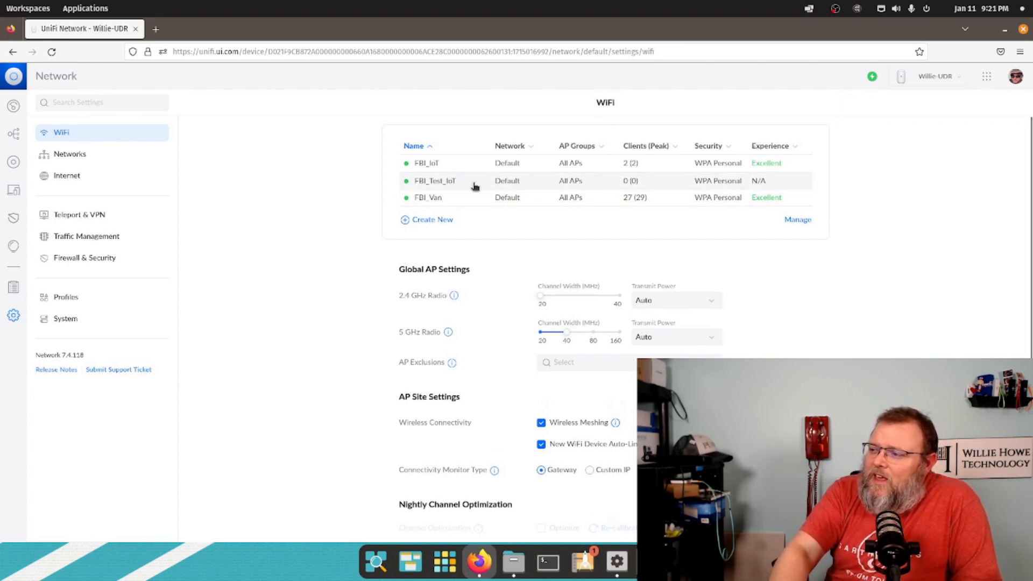
Step: Reopen the saved FBI_Test_IoT network's settings from the WiFi list
{"action": "left_click", "coordinate": [434, 181]}
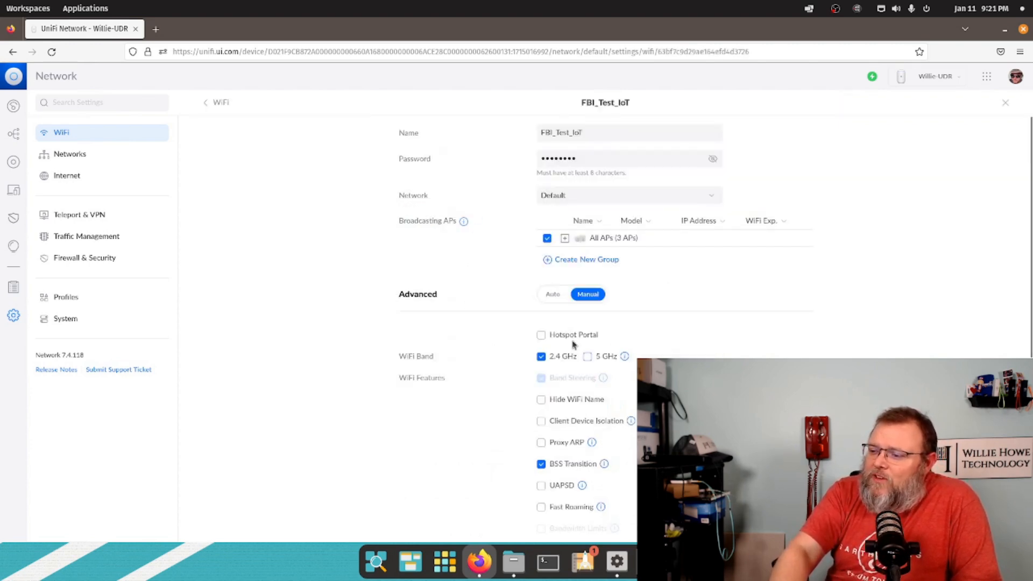